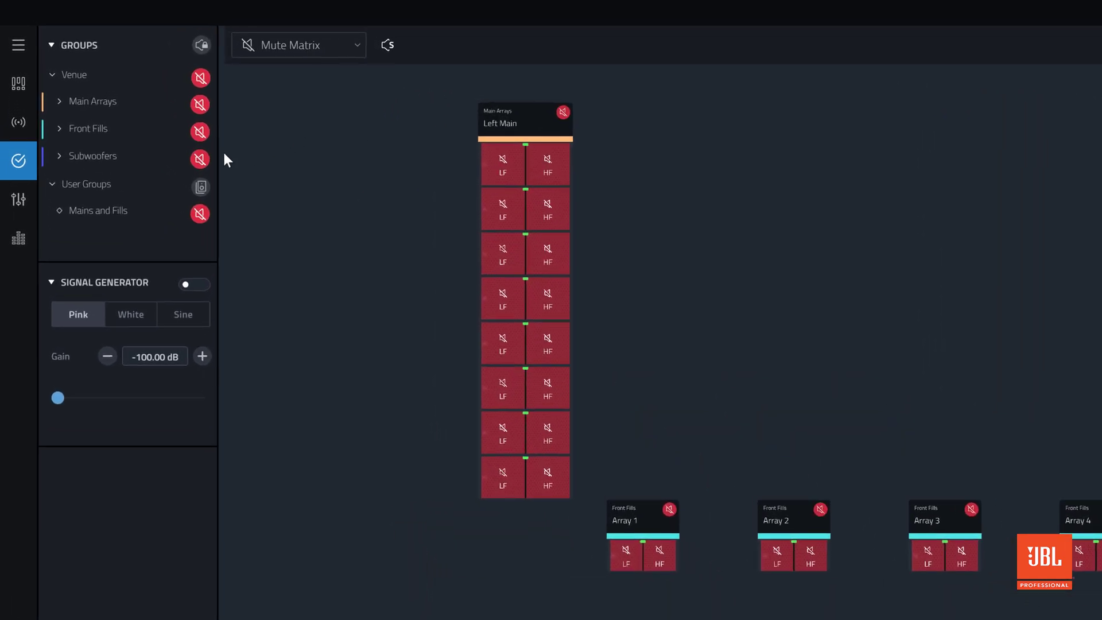
Step: Switch to the Gain view and set the bottom main-array cabinet's gain to -1.50 dB
click(18, 200)
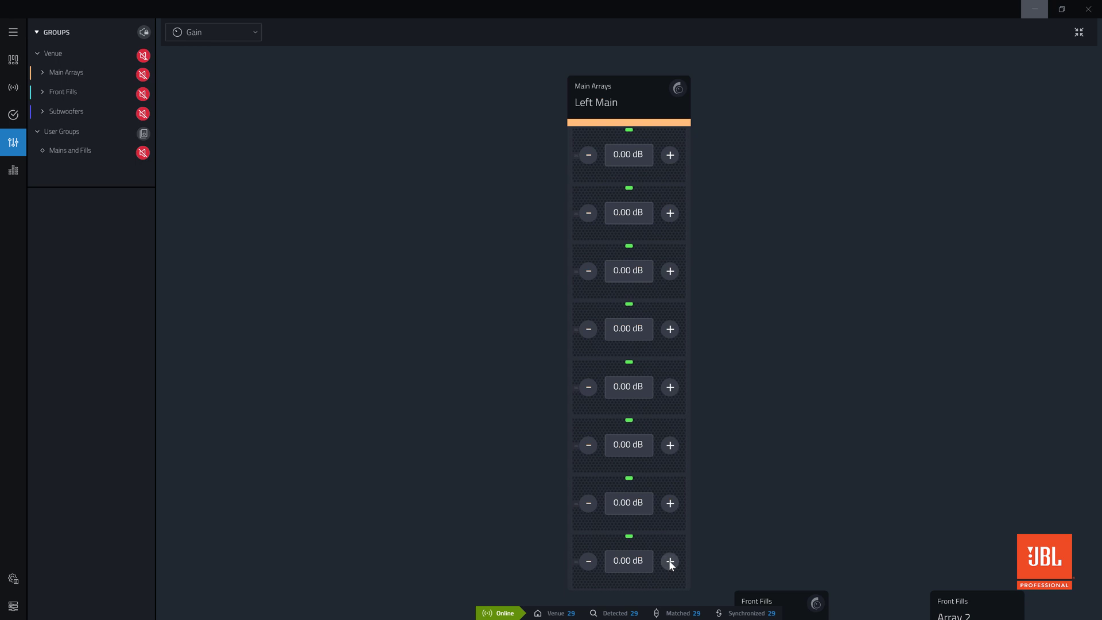
click(669, 560)
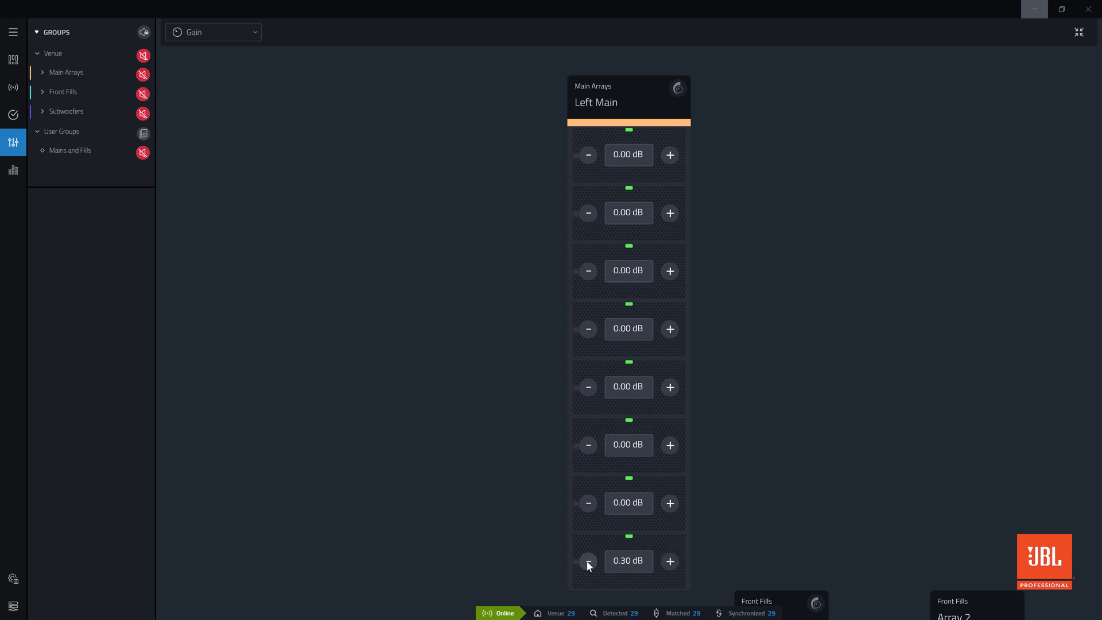
click(587, 560)
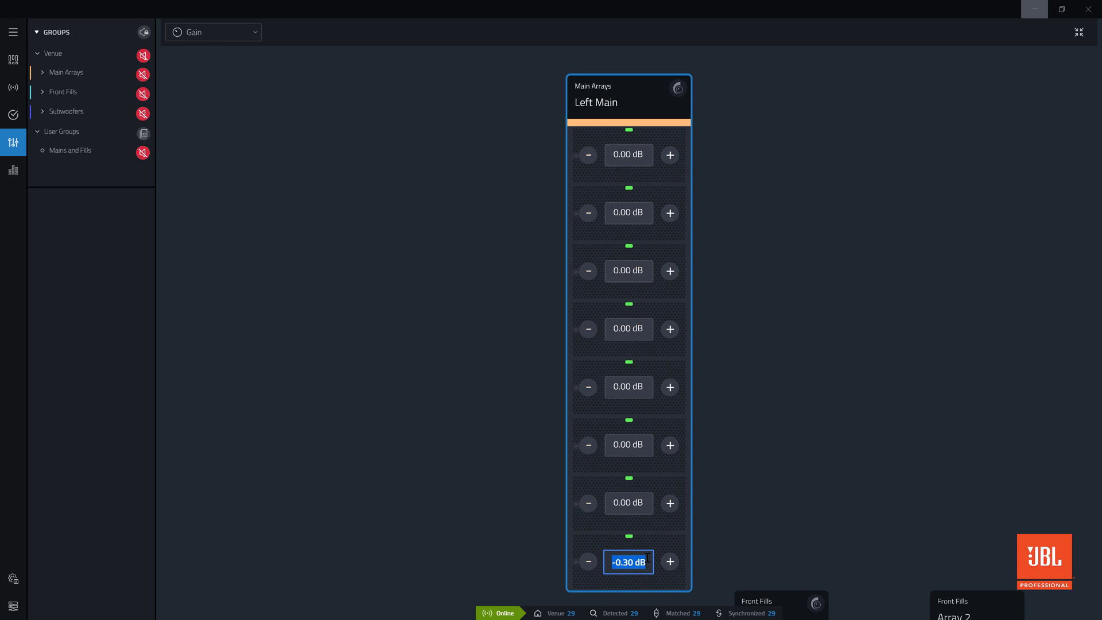
text(-1.50 dB)
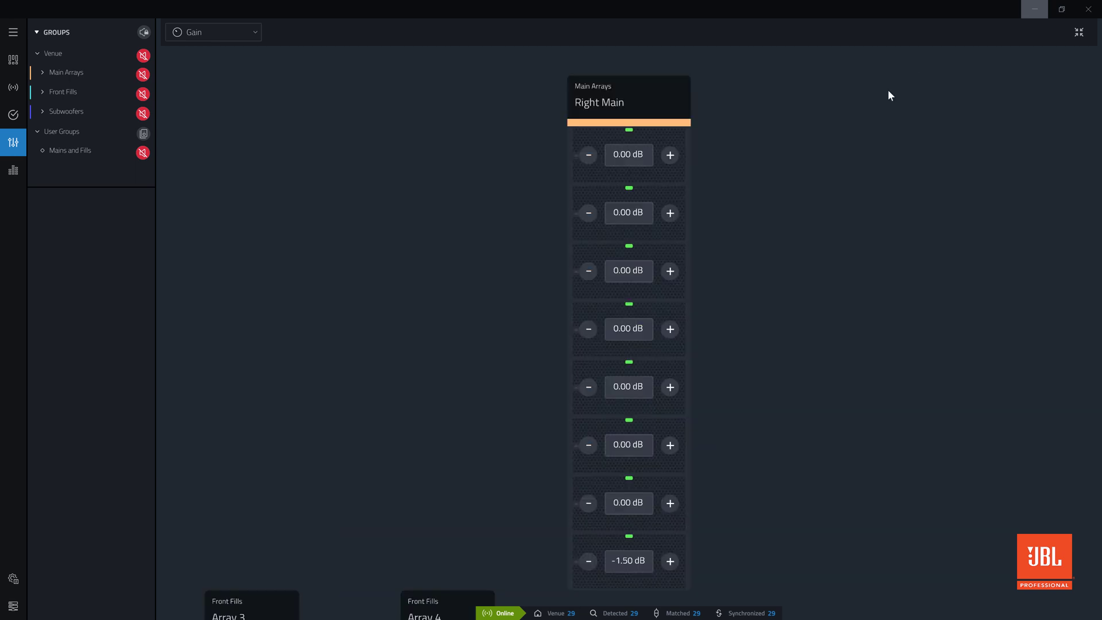
click(627, 561)
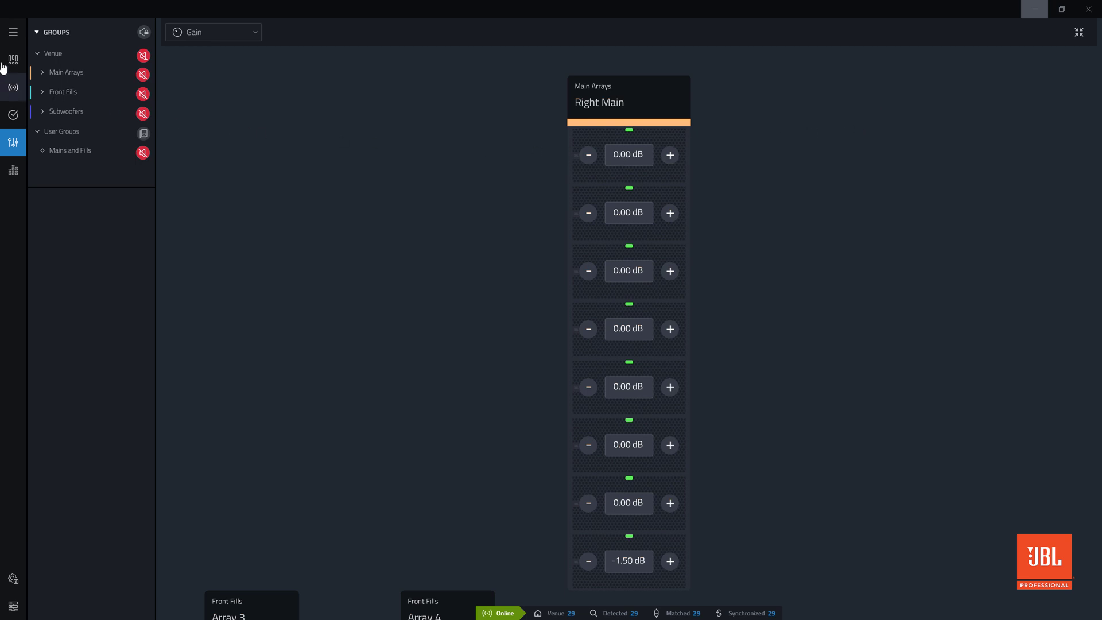
mouse_move(12, 59)
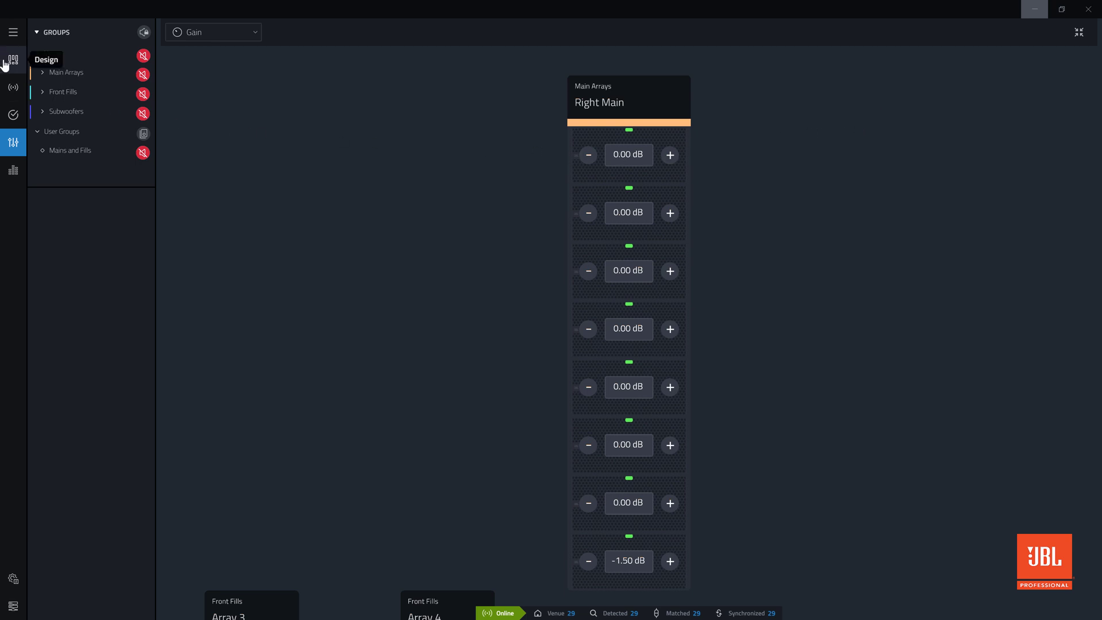
click(13, 57)
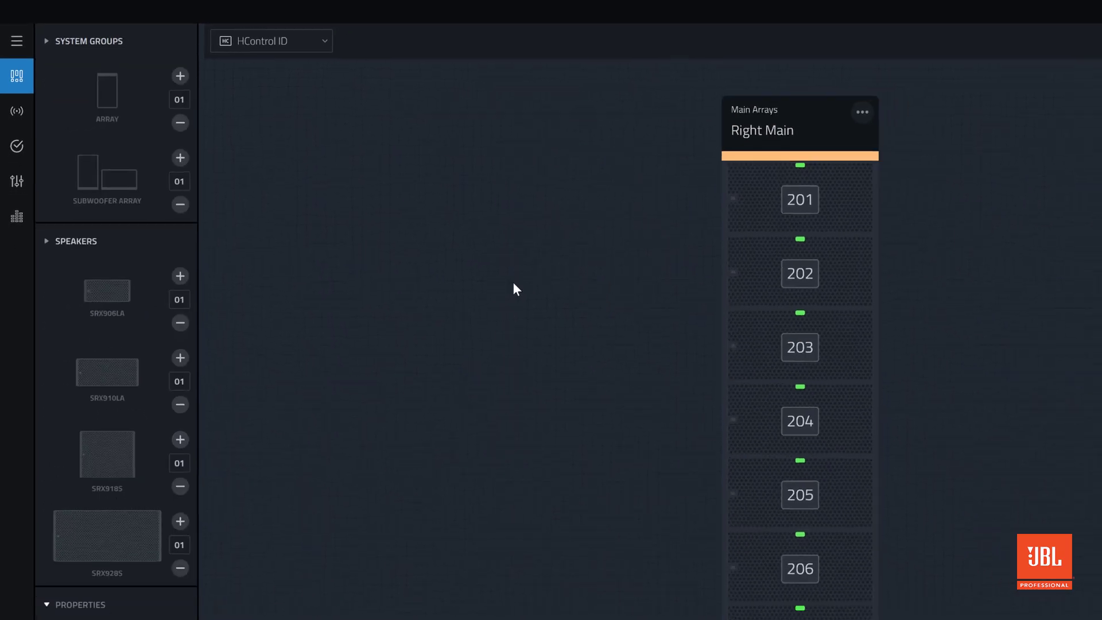
click(12, 141)
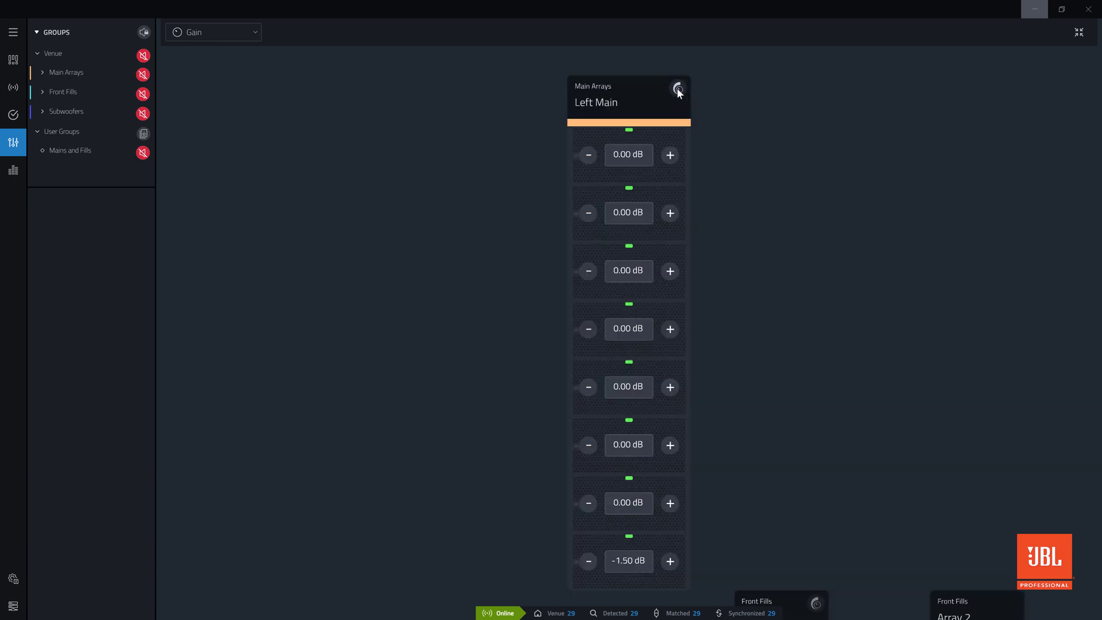
Step: Apply a -1 dB relative gain cut to all cabinets in the Left Main array
click(678, 93)
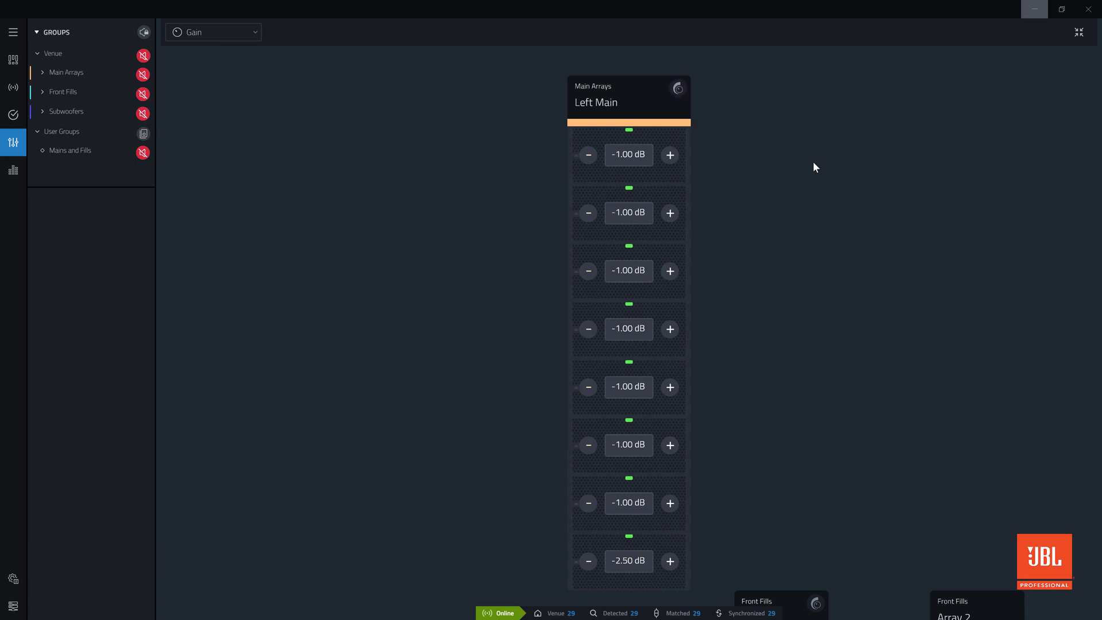
click(627, 561)
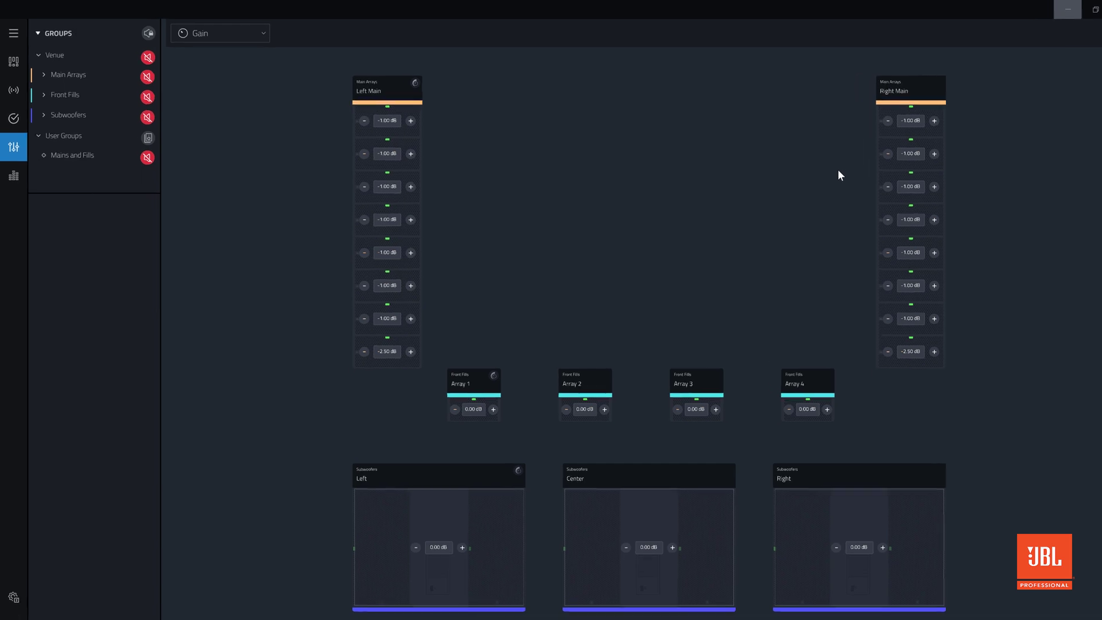
Step: In the Mute Matrix view, toggle the Main Arrays mute off and back on
click(219, 33)
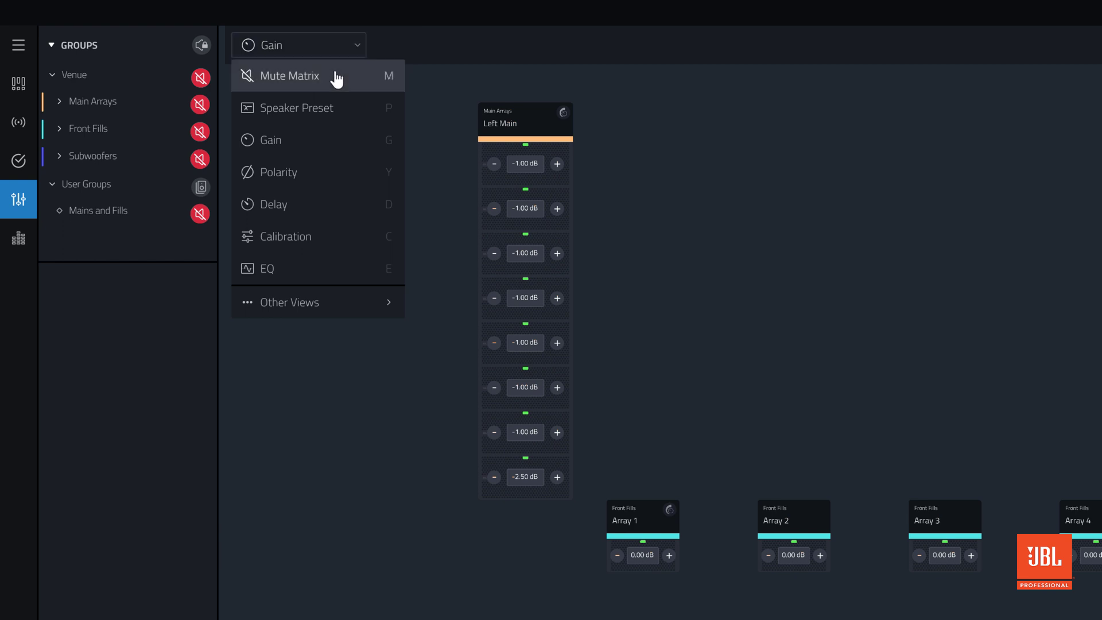
click(289, 75)
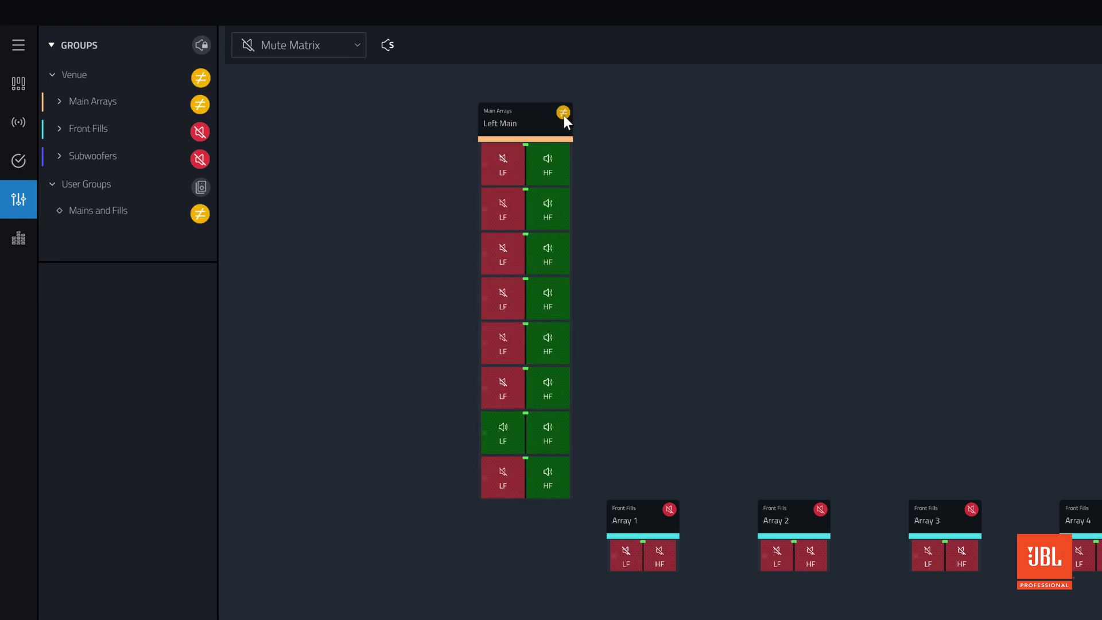
click(200, 101)
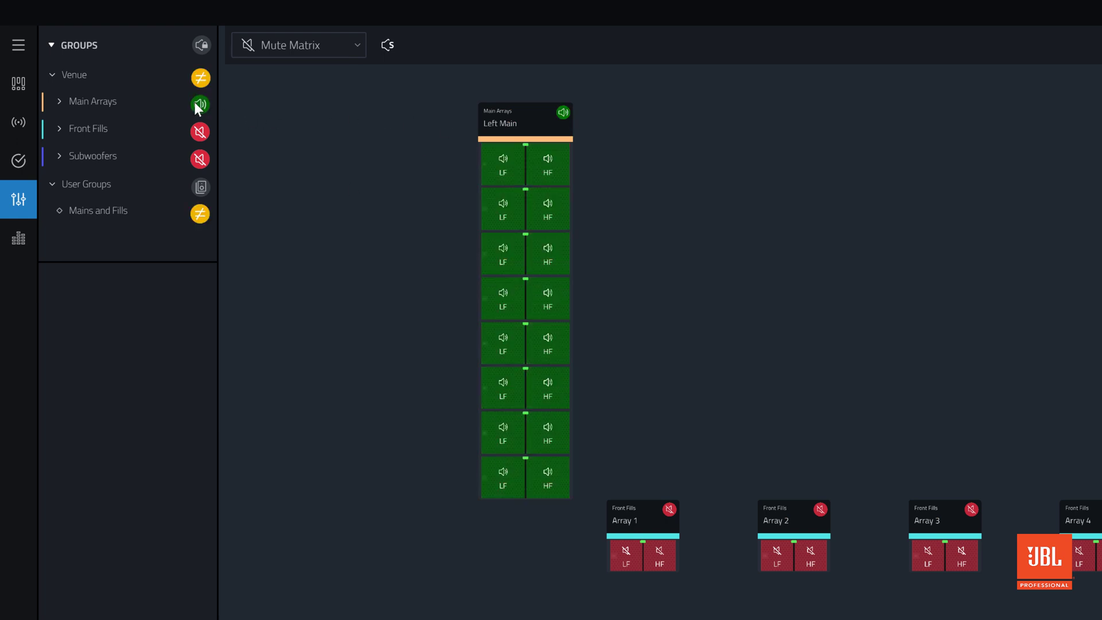
click(200, 104)
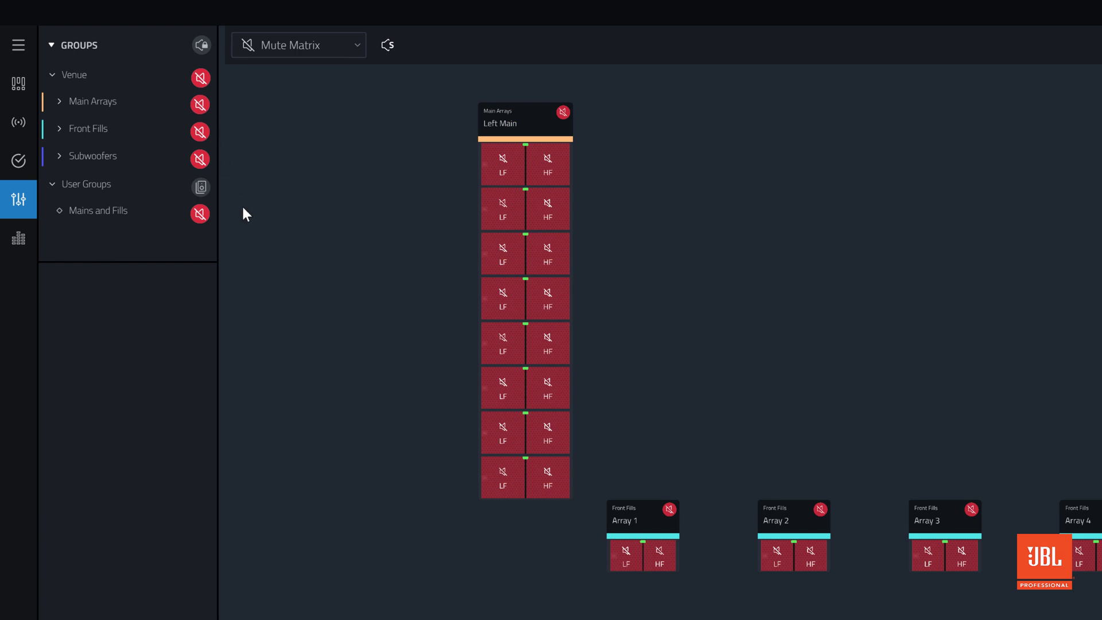
Step: Switch to the Speaker Preset view and scroll down through the arrays
click(298, 44)
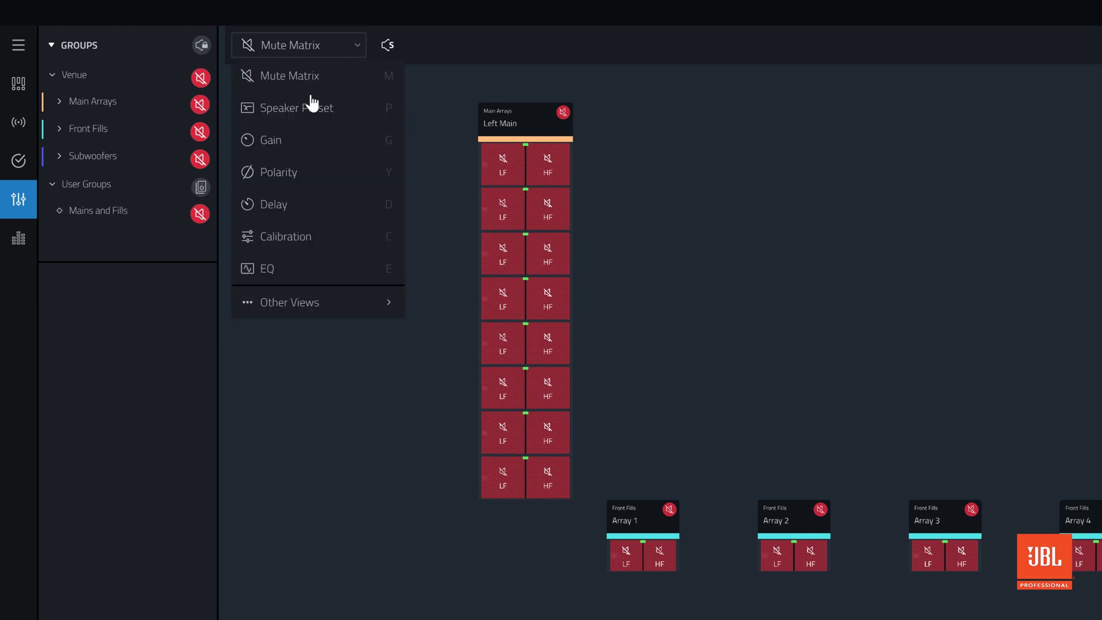
click(296, 108)
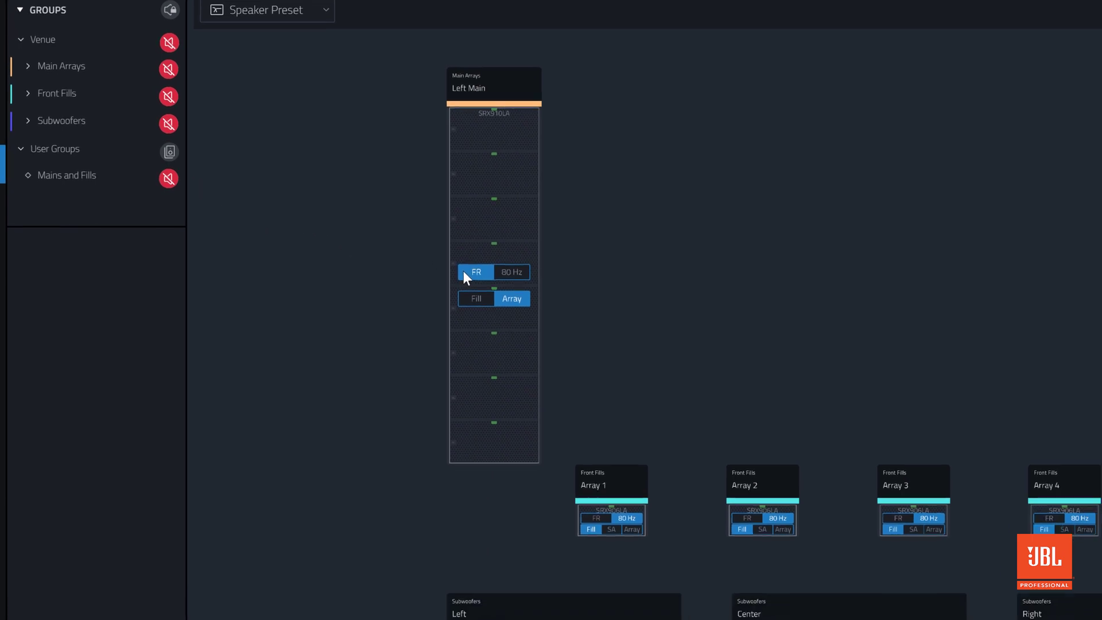
scroll(down, 3)
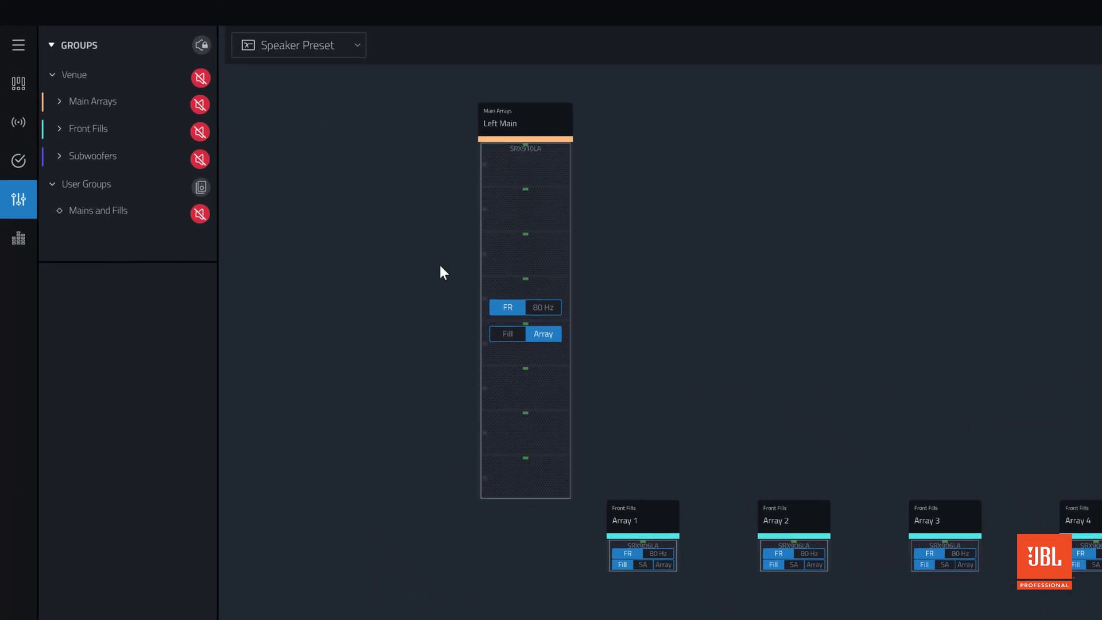
Step: Switch to the Polarity view and toggle the top Left Main cabinet's polarity
click(296, 45)
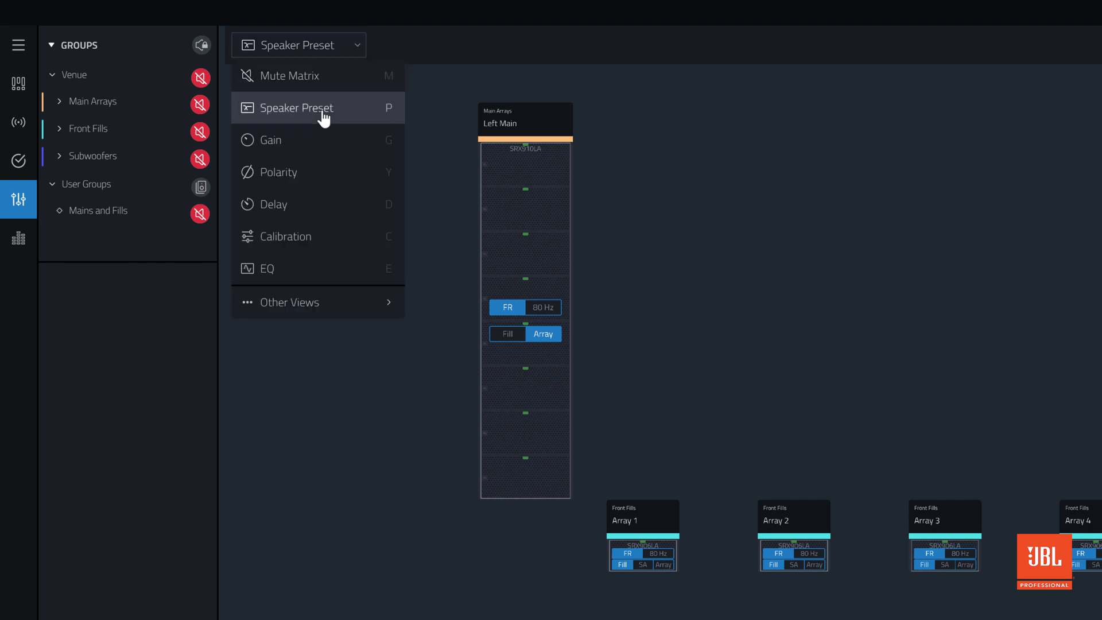
click(279, 172)
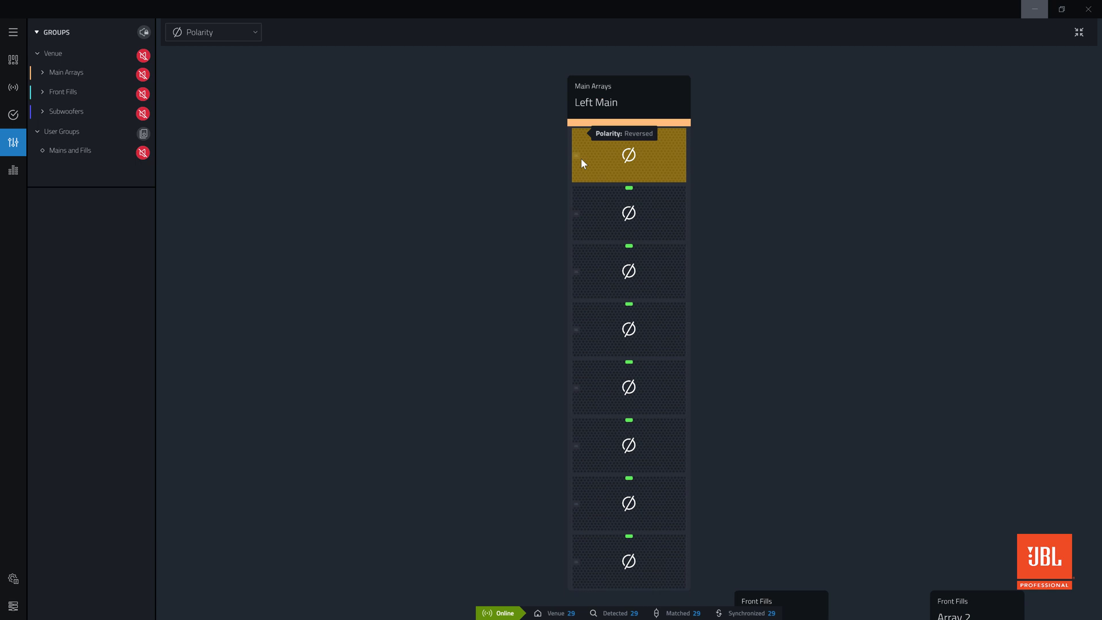
click(627, 155)
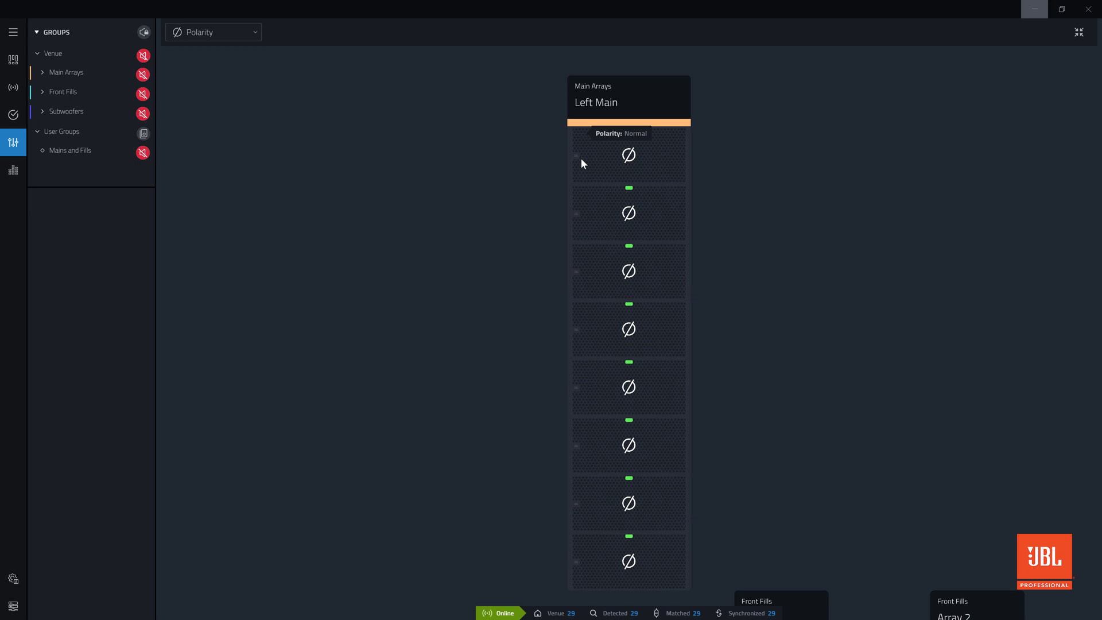
mouse_move(527, 173)
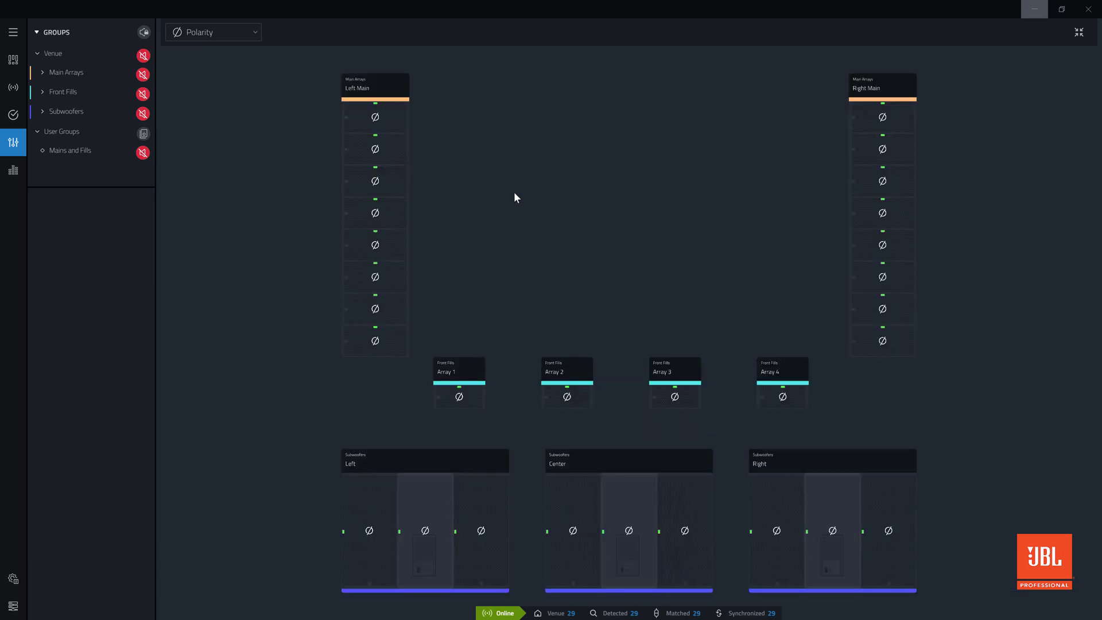
mouse_move(479, 302)
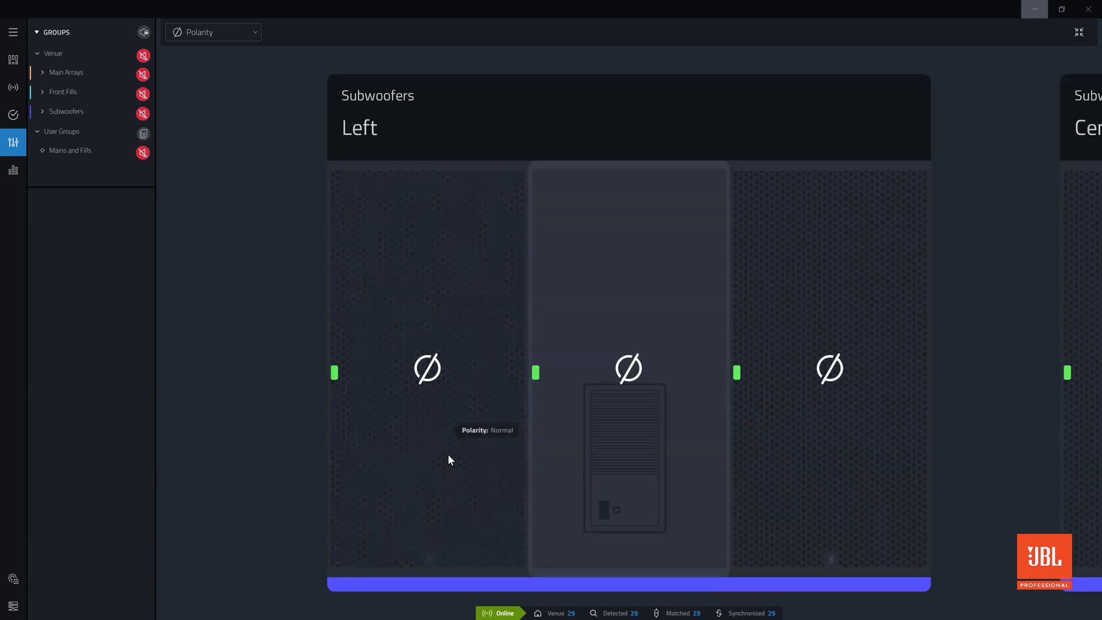
mouse_move(281, 434)
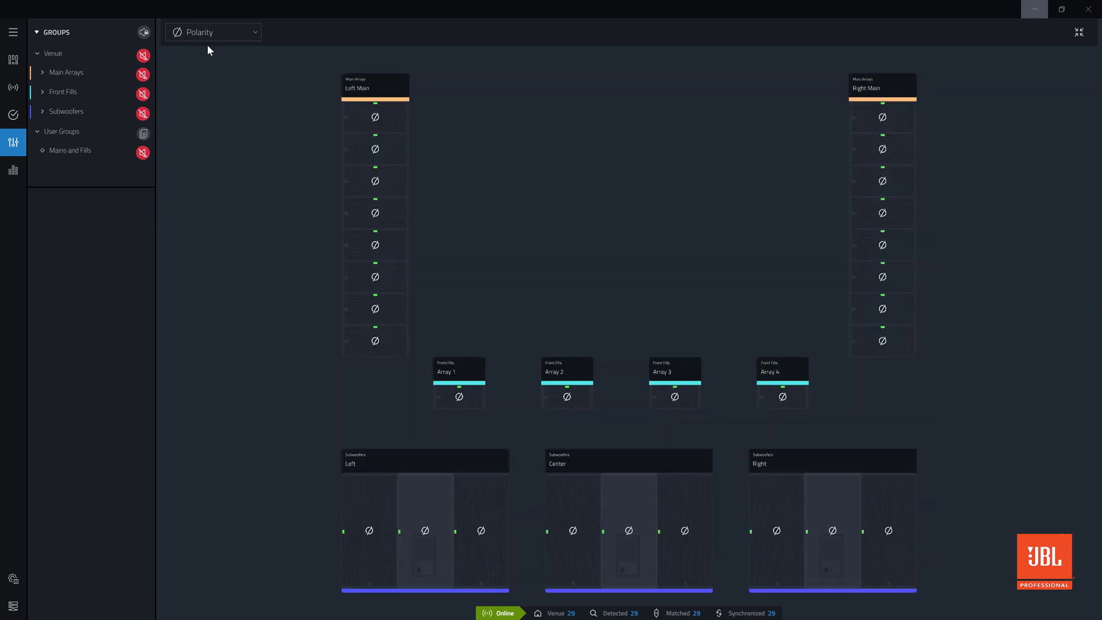
Step: Switch to the Delay view and give the Subwoofers group a 5 ms relative delay
click(213, 32)
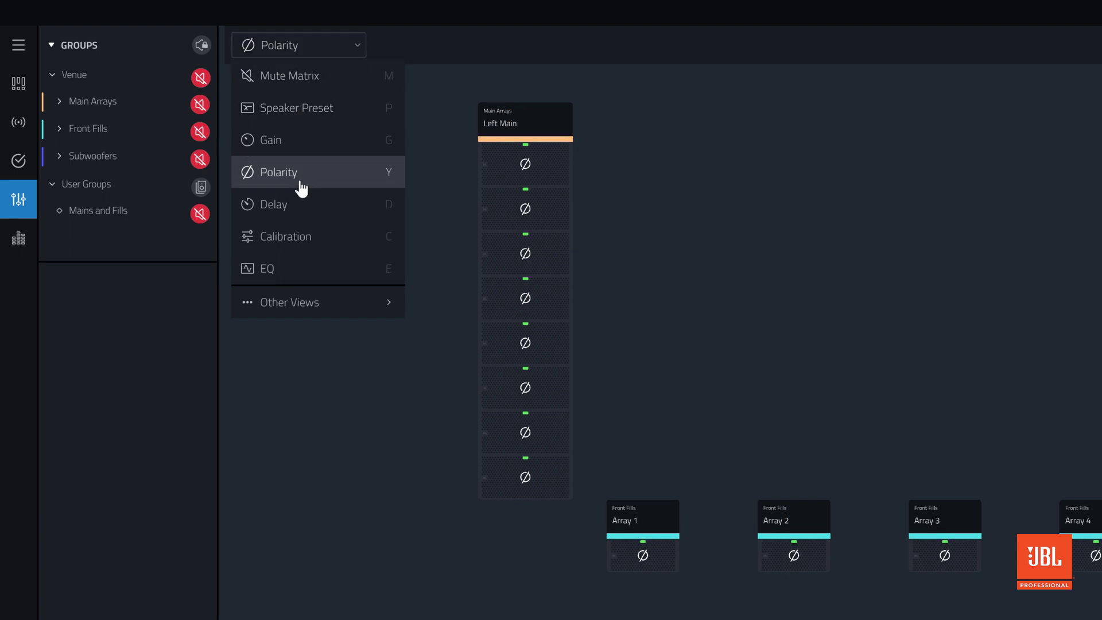
click(273, 204)
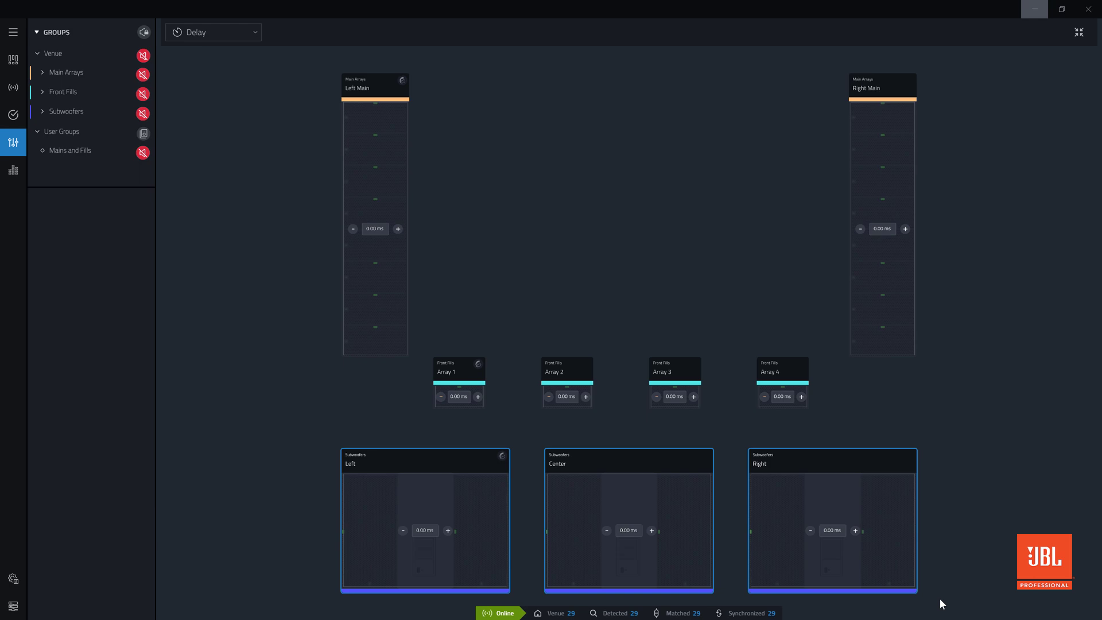
scroll(down, 3)
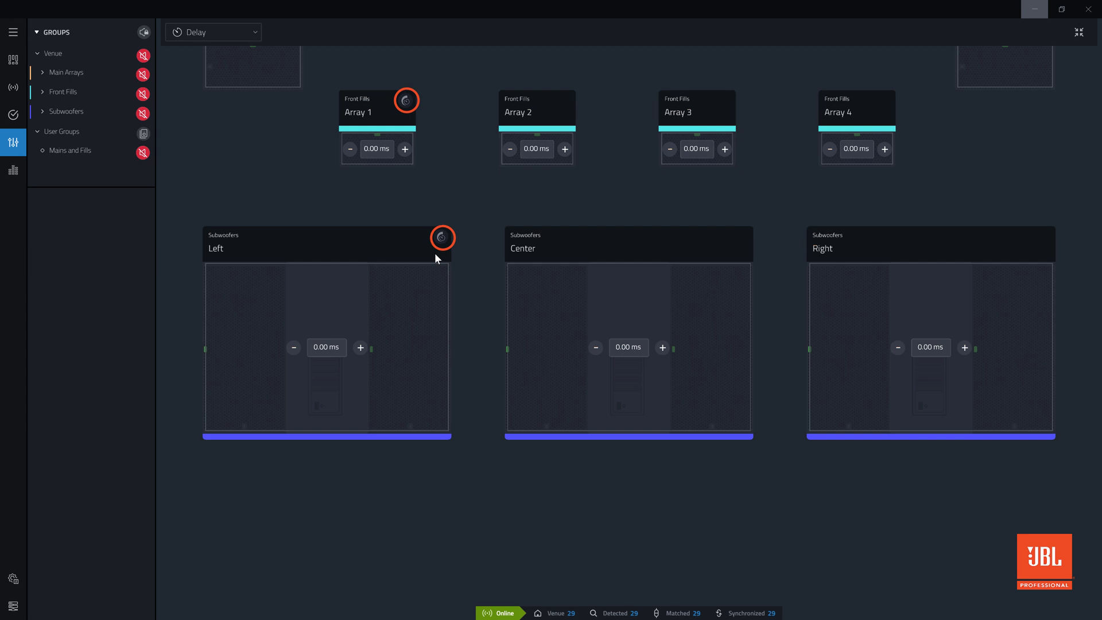
click(442, 237)
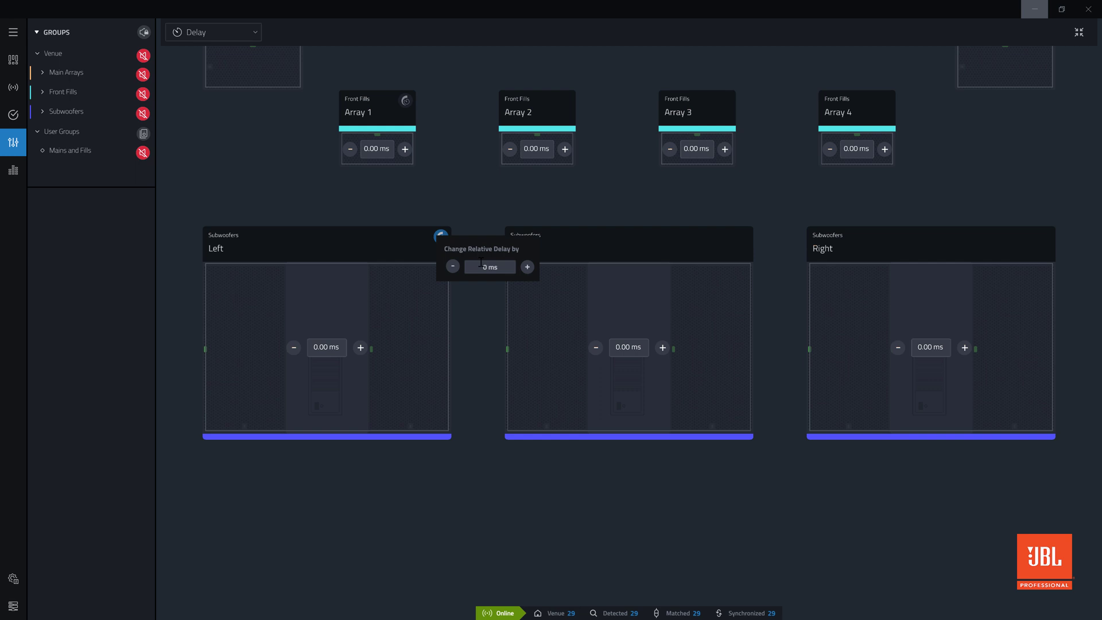
click(489, 266)
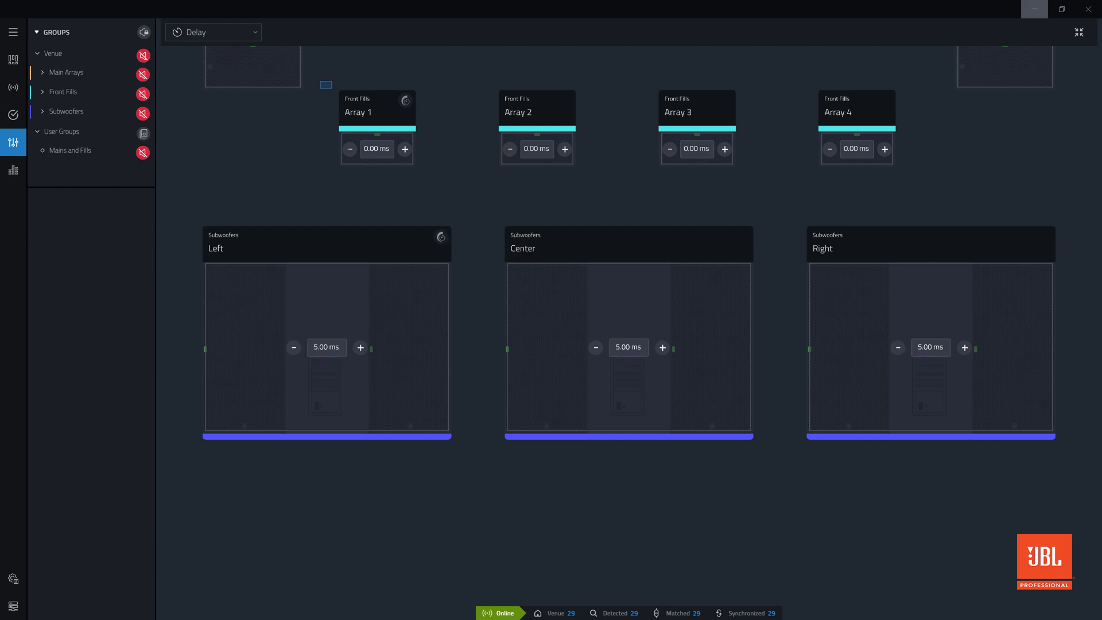
Step: Give the Front Fills group a 4 ms relative delay and return to the Tune view
scroll(down, 3)
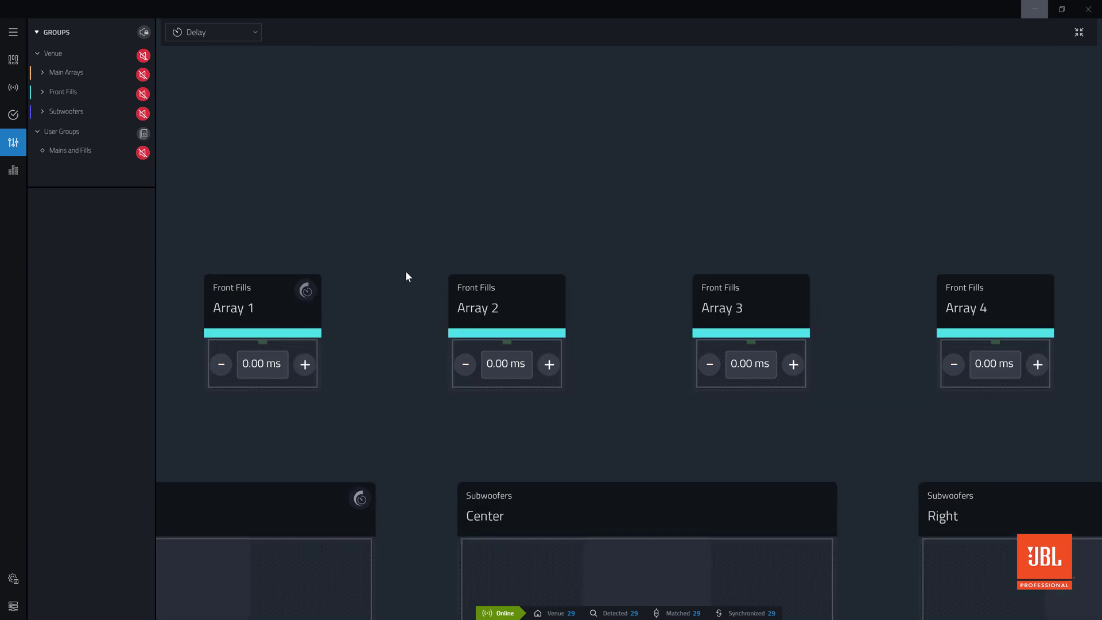
click(306, 291)
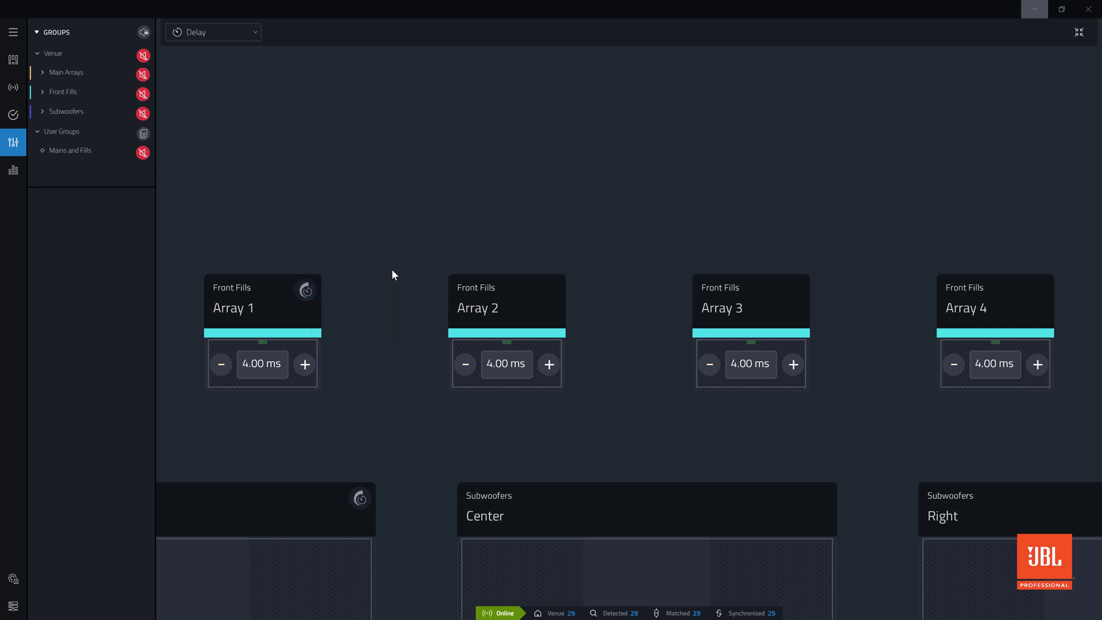
mouse_move(89, 165)
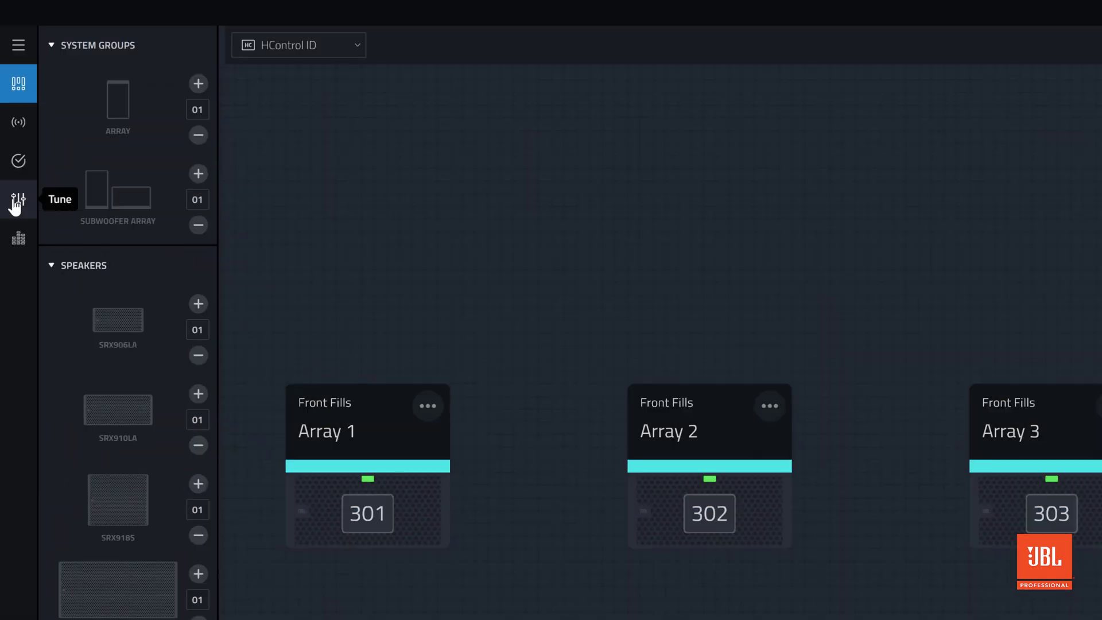
click(19, 200)
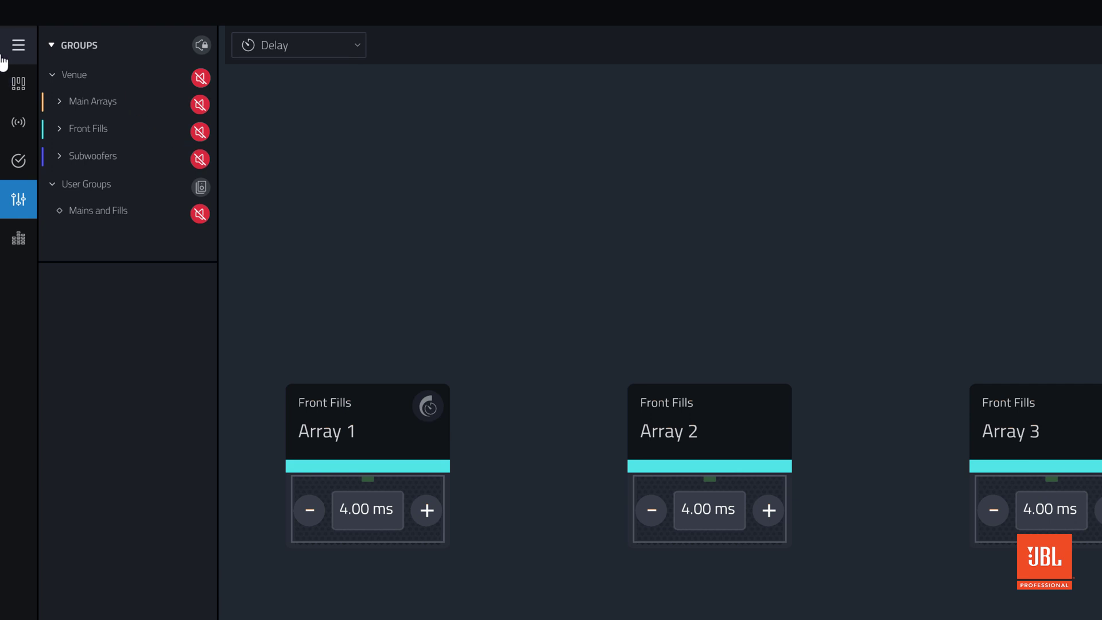
Step: Switch the delay units to feet in Delay Settings, then view the temperature settings
click(18, 45)
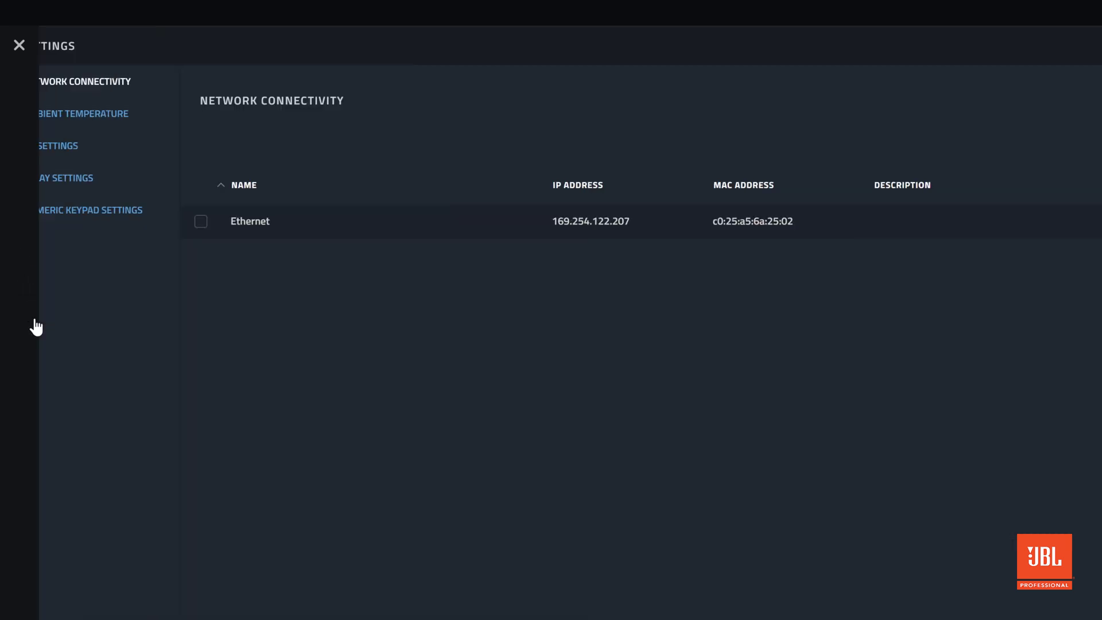
click(58, 177)
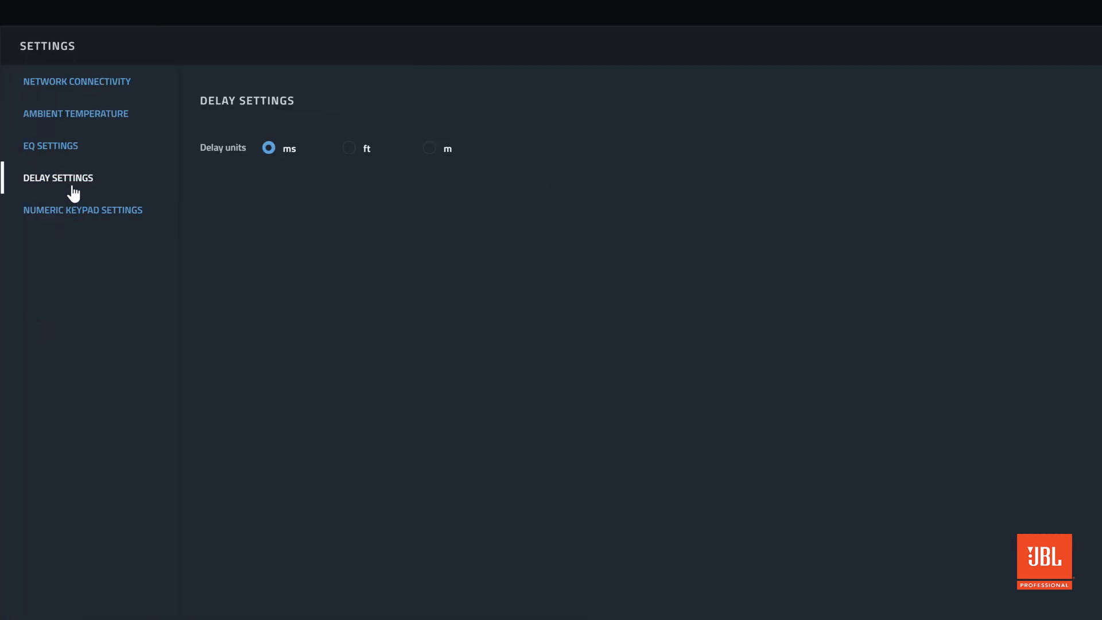
click(349, 147)
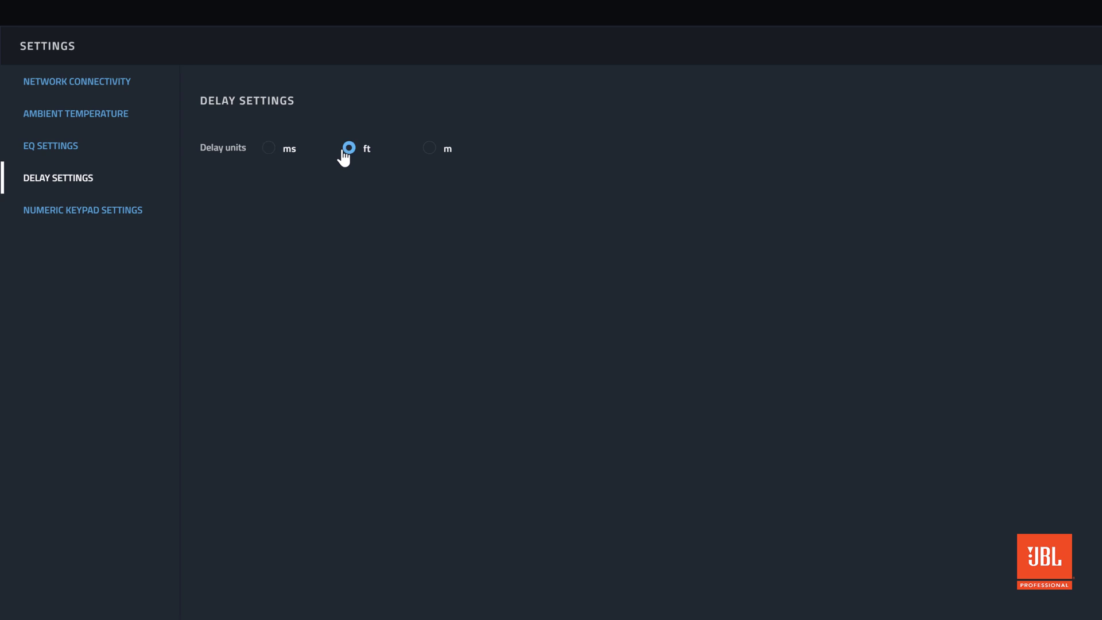
mouse_move(200, 128)
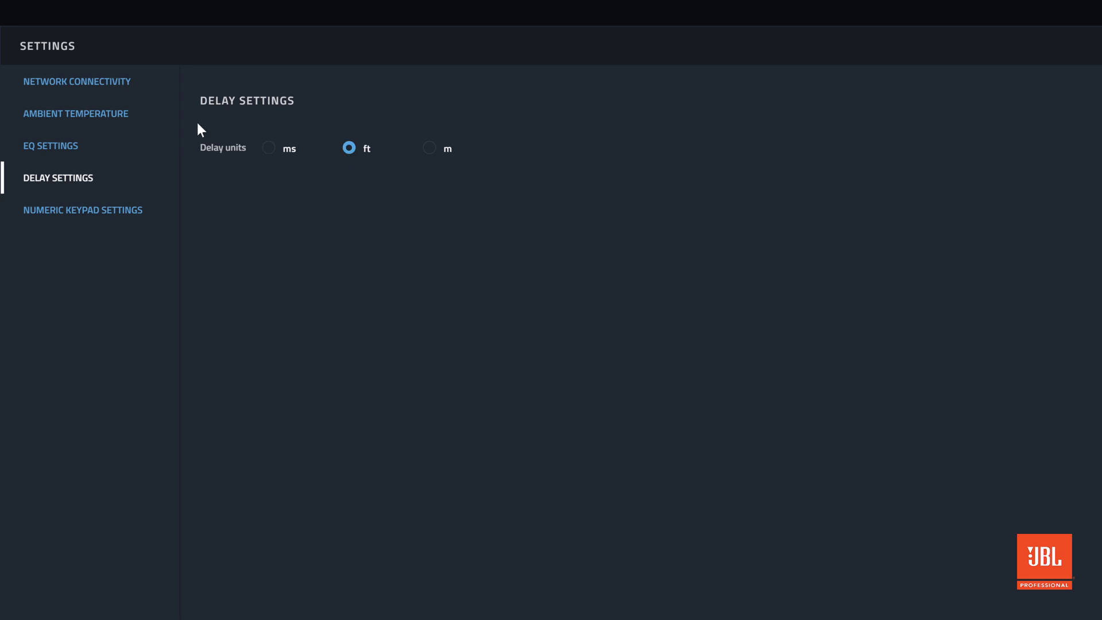
click(75, 113)
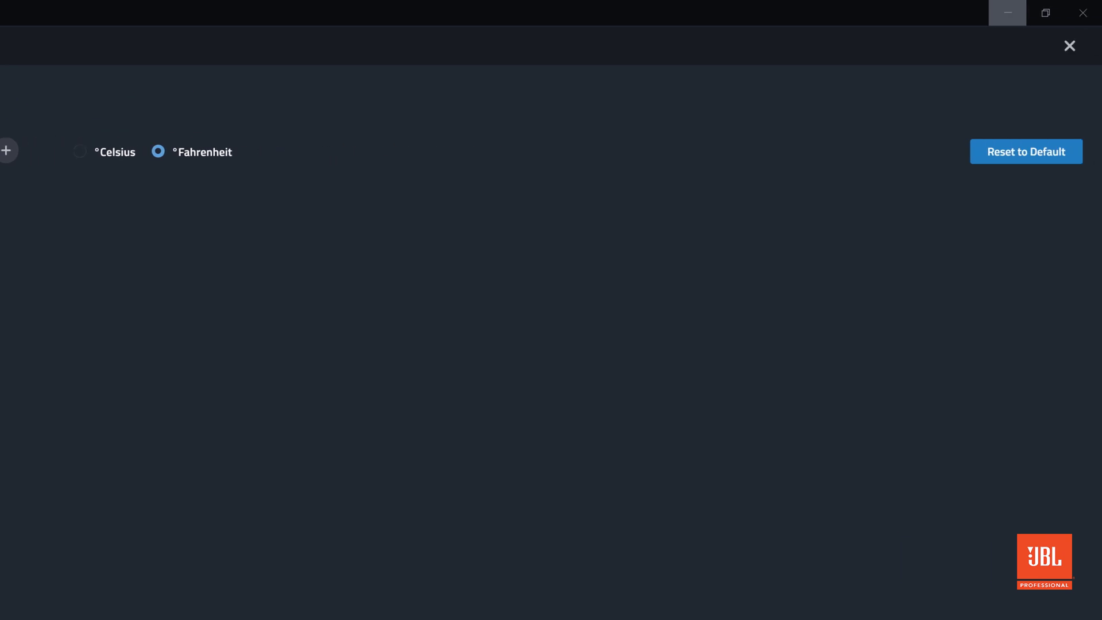
mouse_move(1057, 72)
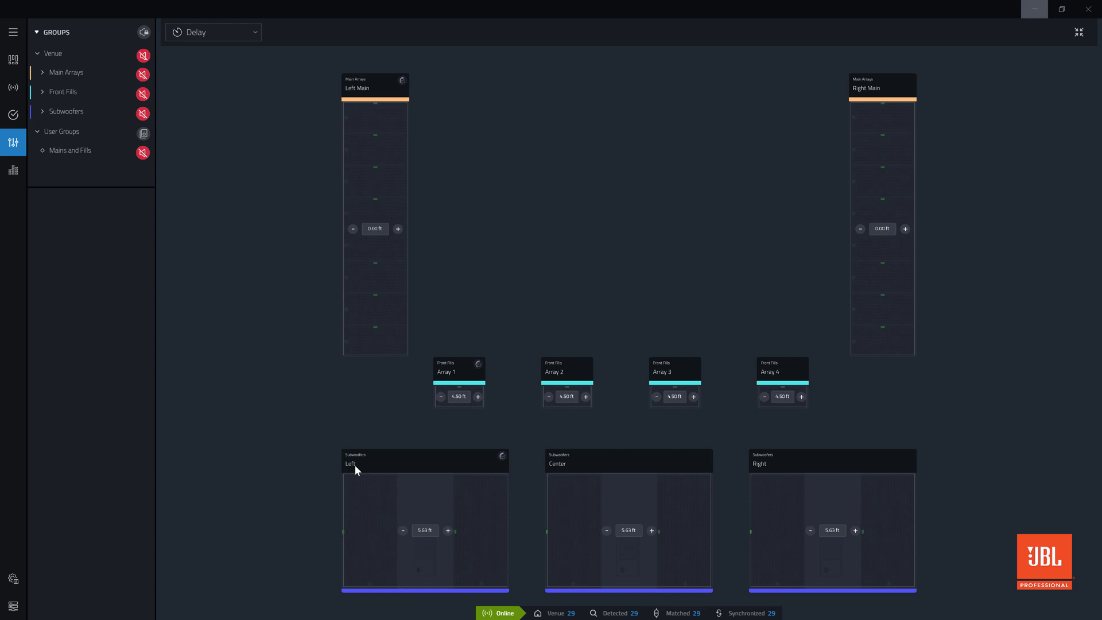
mouse_move(357, 462)
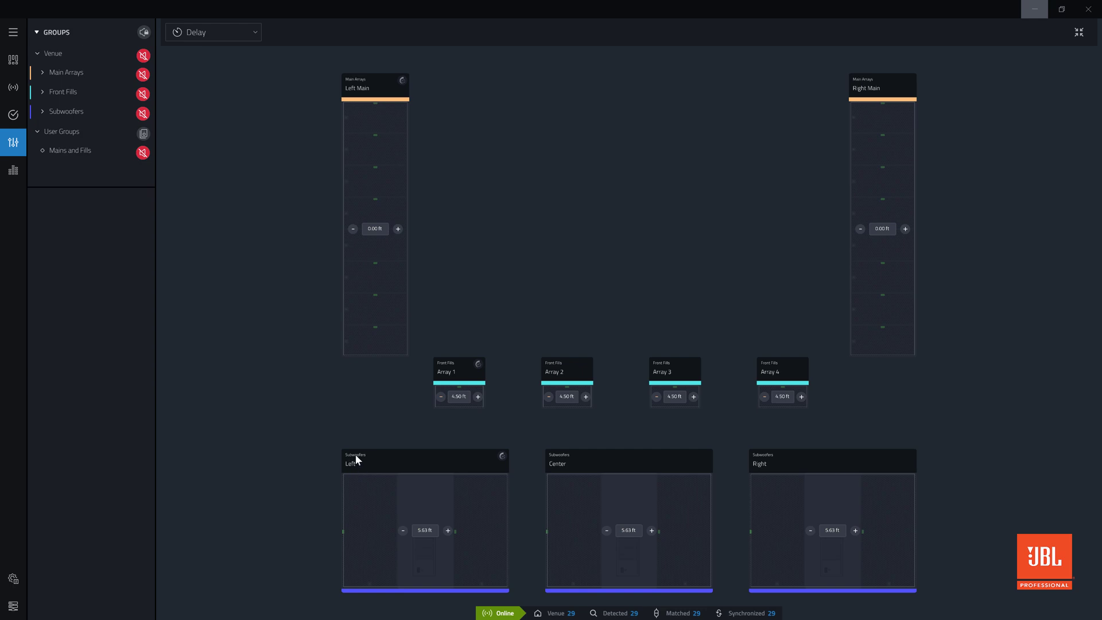